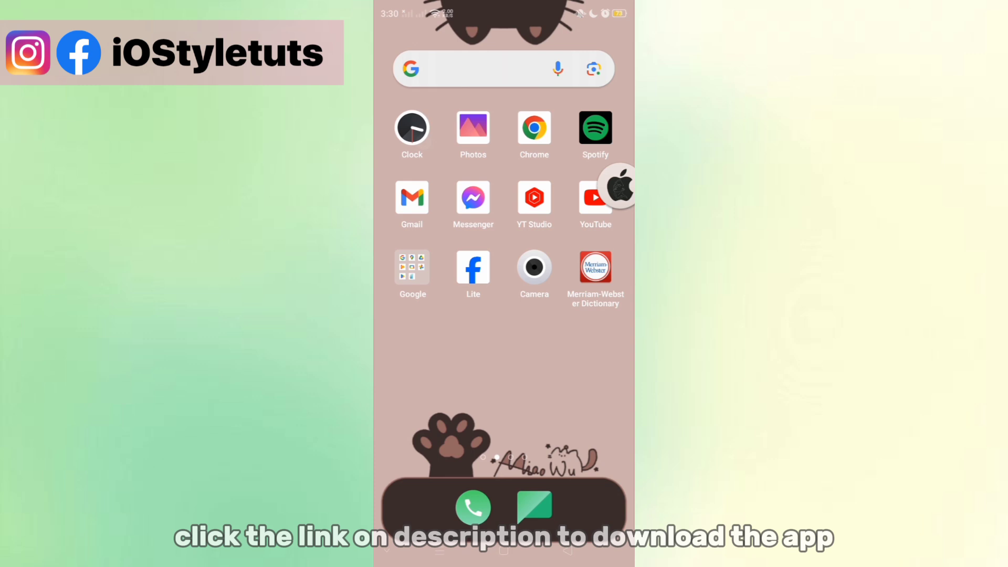
- Open the iOS-style Clock app and switch on the 7:00 AM weekend alarm
click(411, 127)
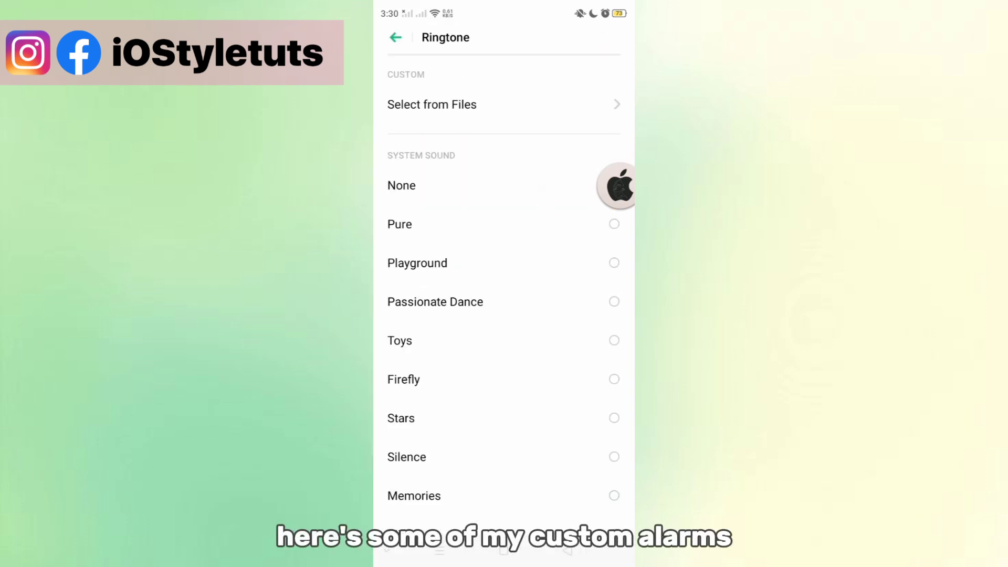
click(400, 225)
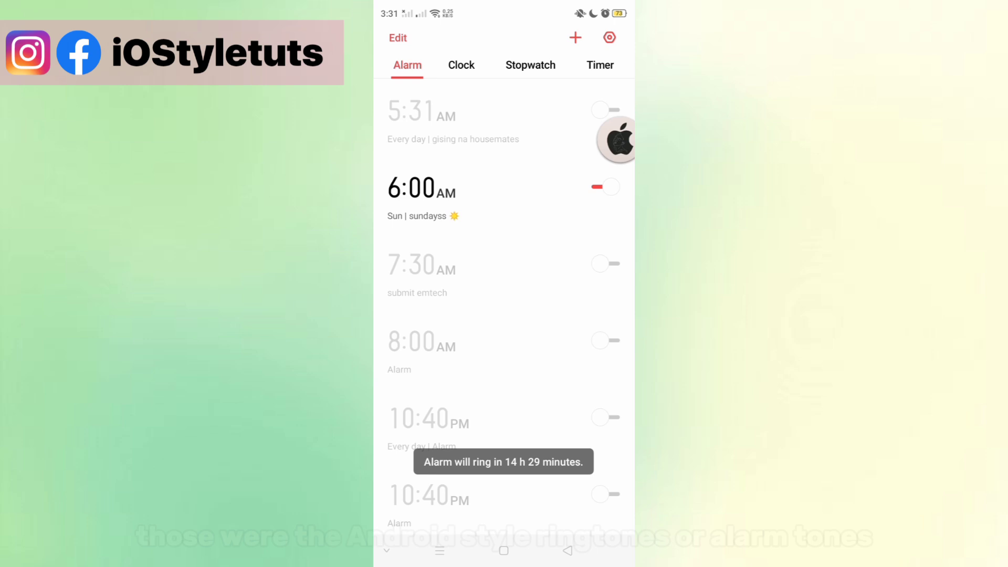
click(503, 551)
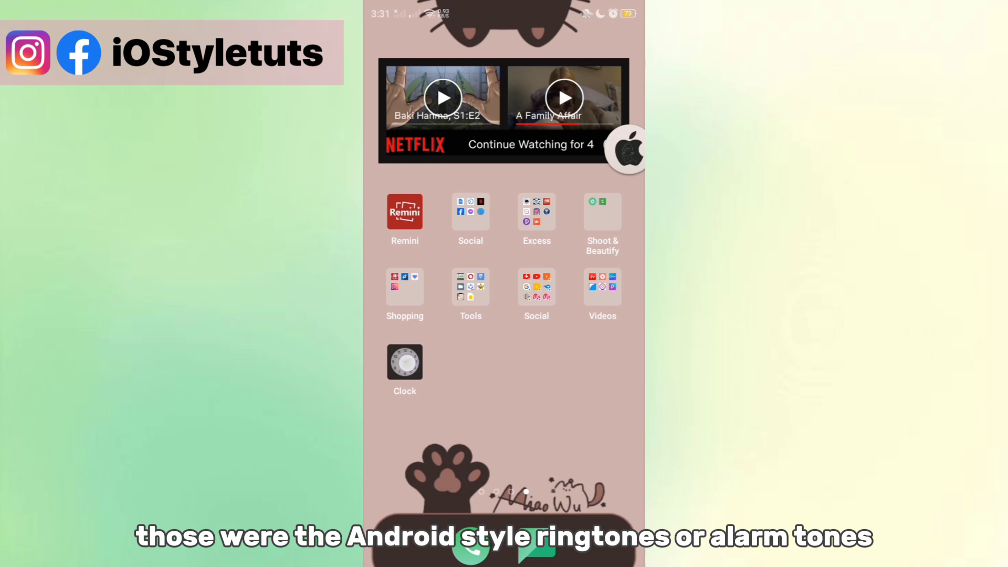
click(404, 363)
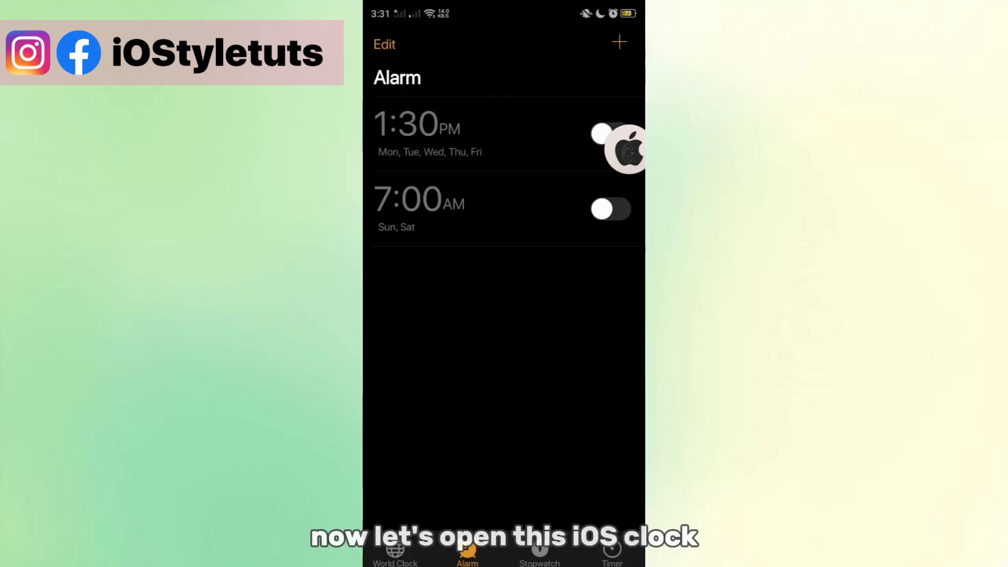
click(612, 209)
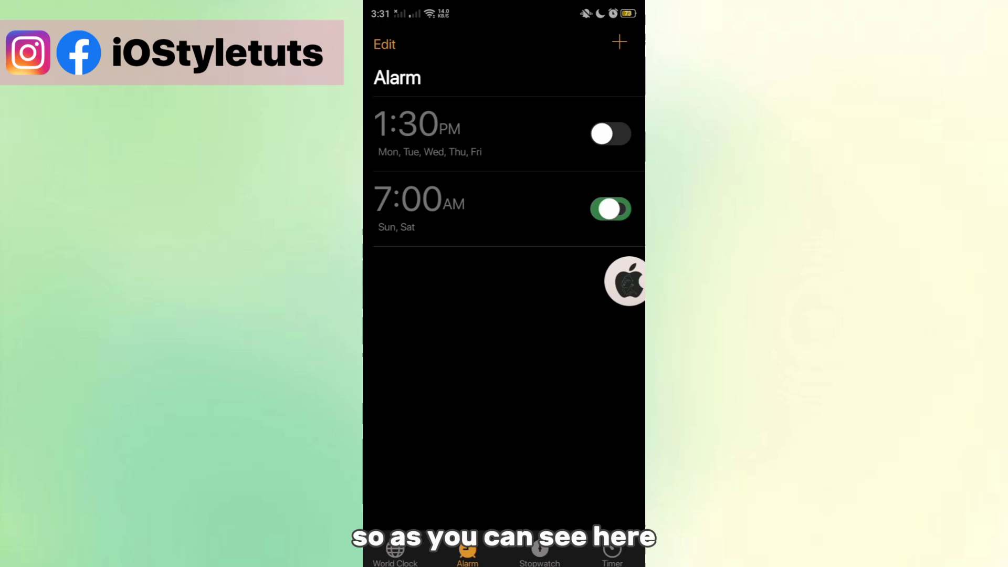
- Create a new alarm, set its time, label it 'wakey wakey', and show its sound choices
click(620, 42)
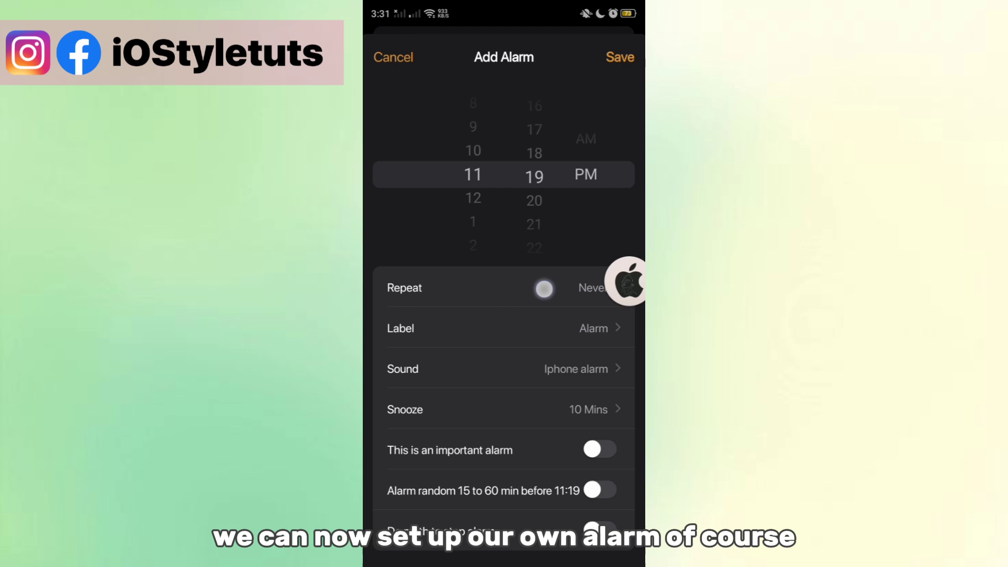
scroll(down, 3)
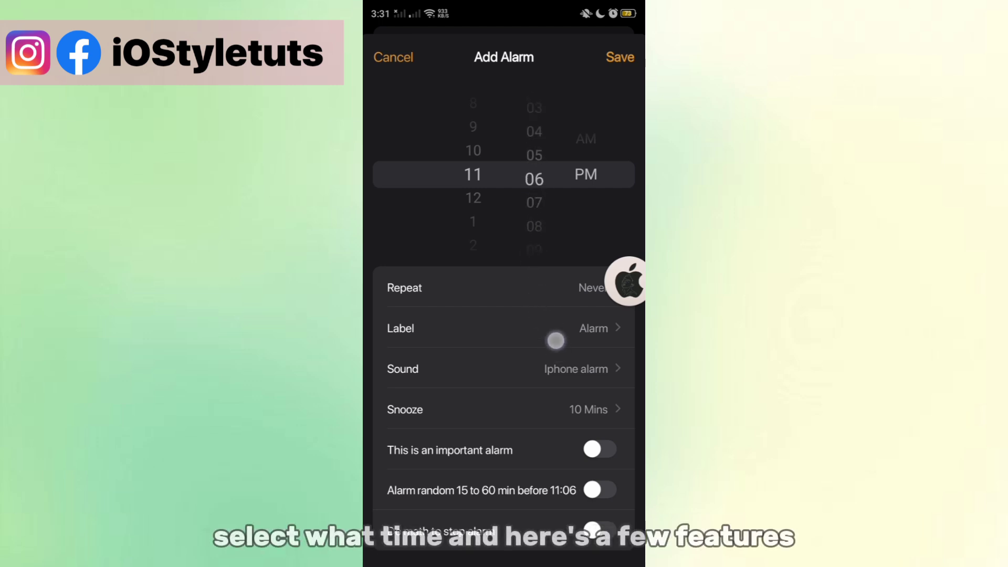
click(504, 329)
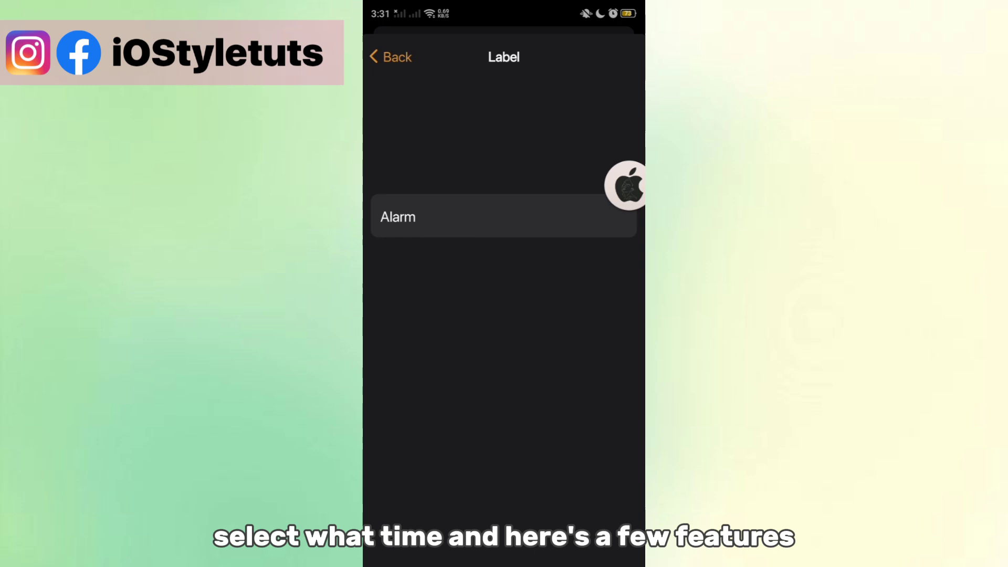
text(wakey wa)
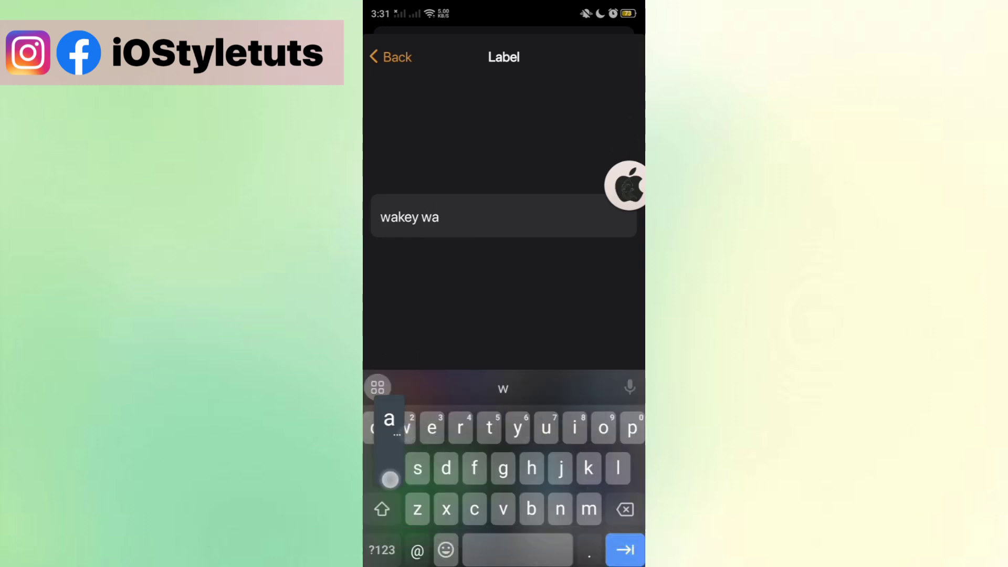
click(391, 57)
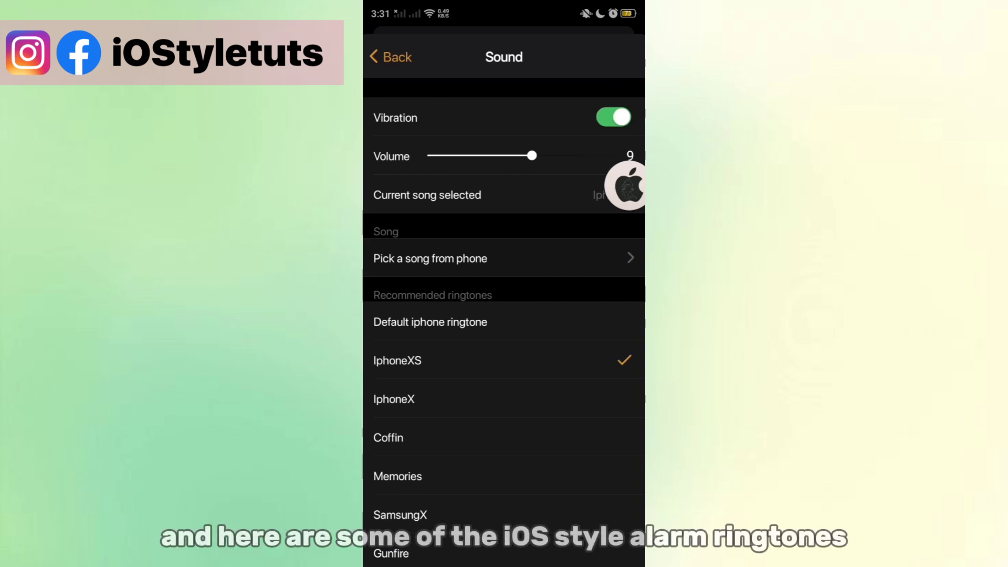
- Preview the Default iphone, IphoneX and Memories ringtones, then return to the Add Alarm form
click(430, 321)
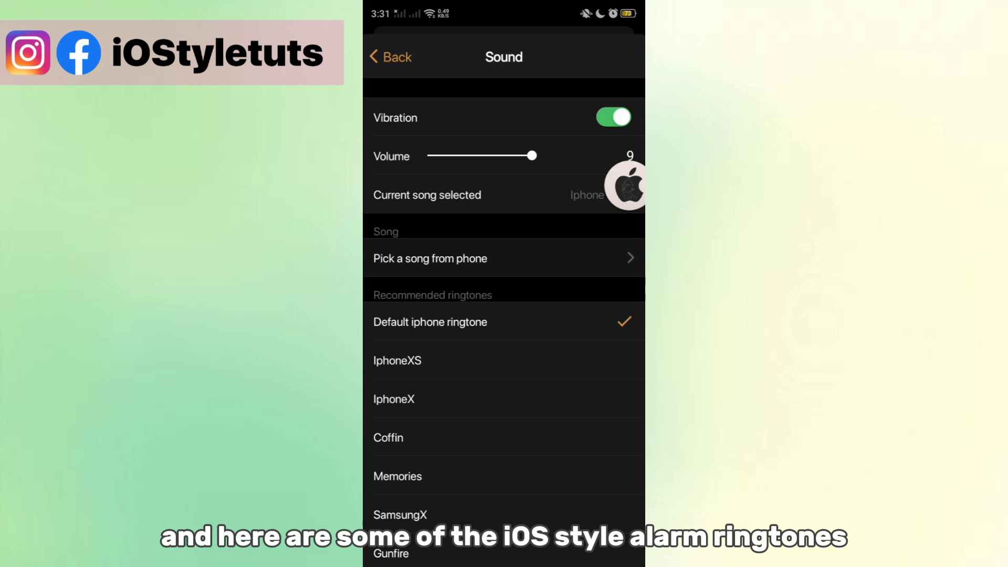
click(395, 399)
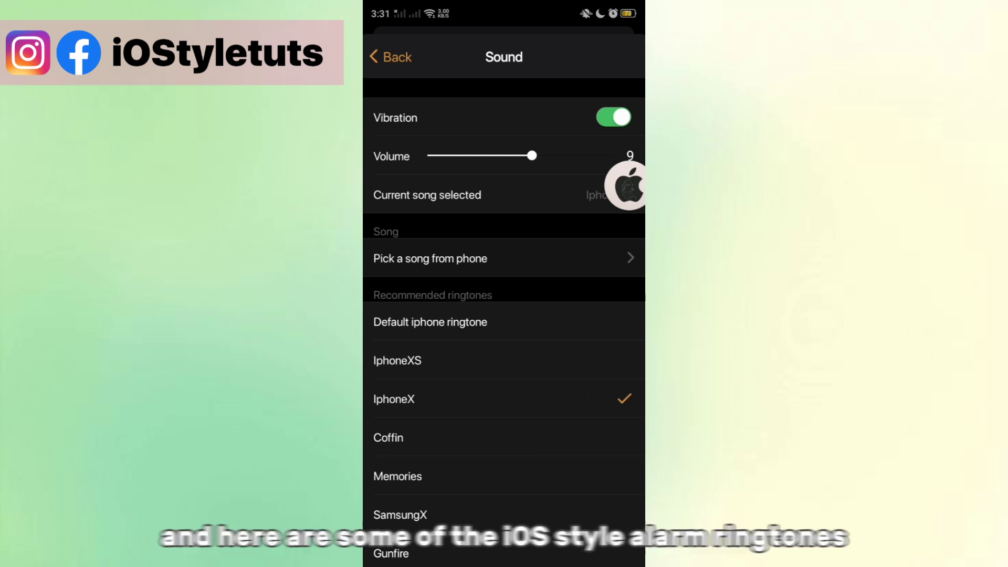
click(388, 438)
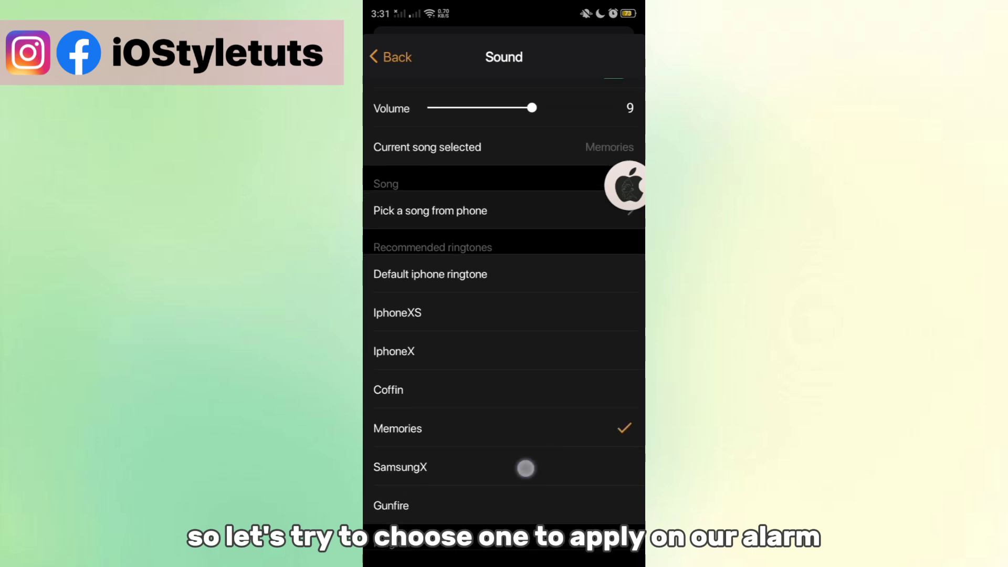
click(391, 506)
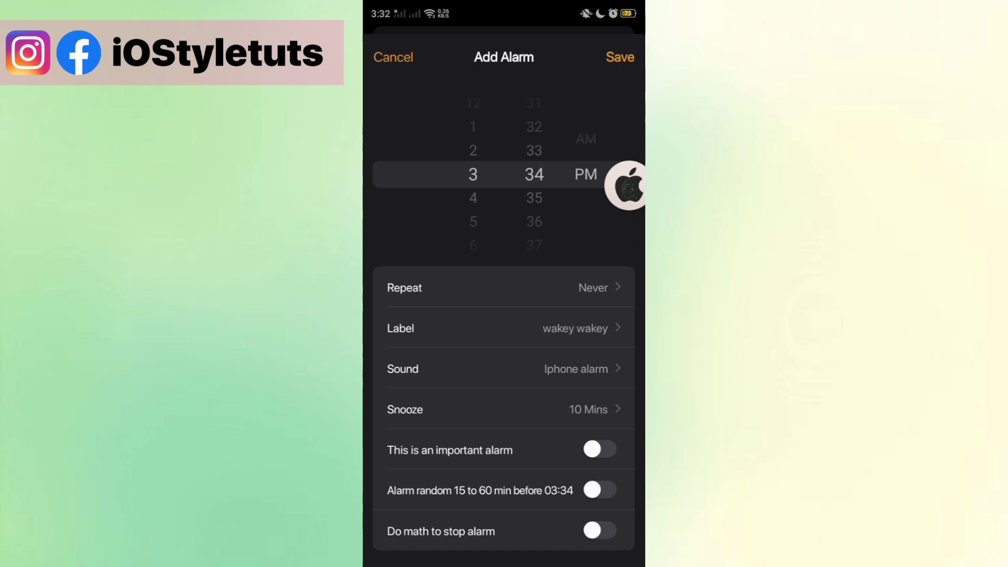
- Mark the 3:34 PM 'wakey wakey' alarm as important and save it to the alarm list
click(599, 449)
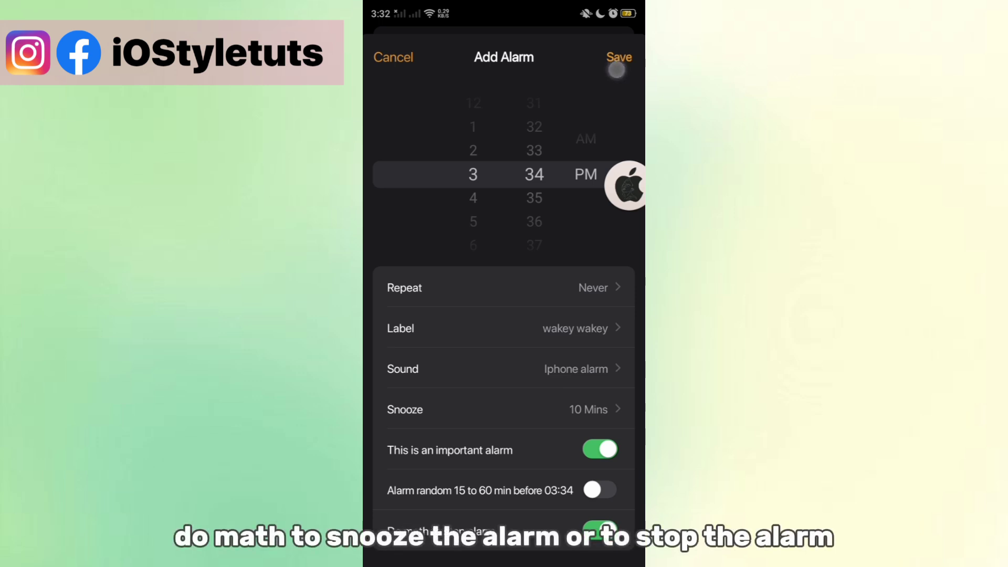
click(620, 57)
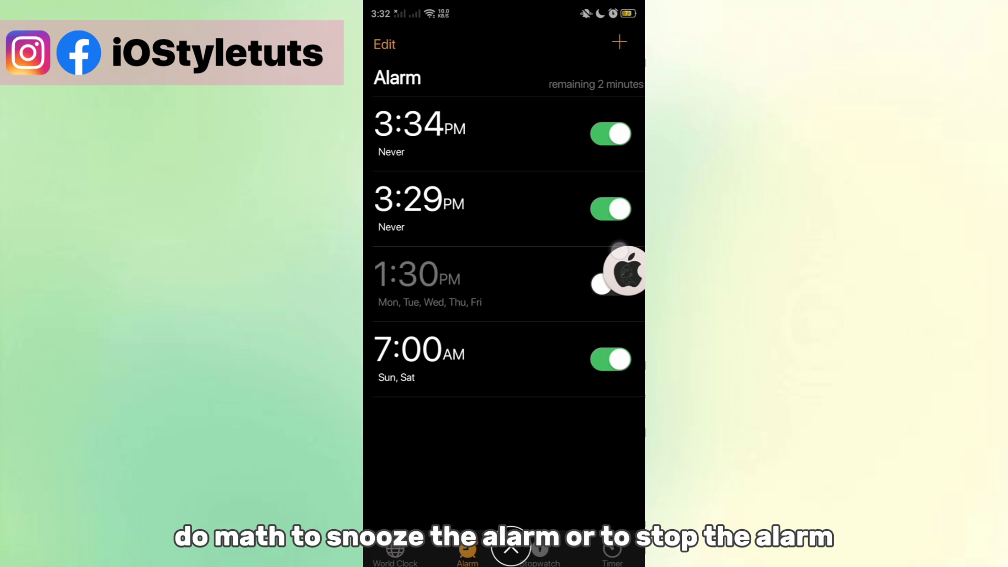
click(419, 129)
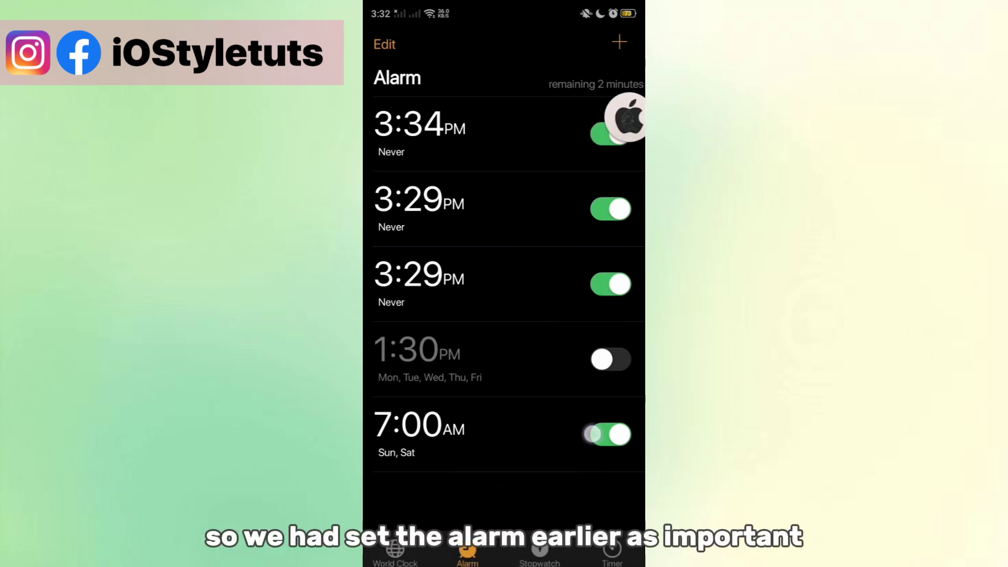
- Run the stopwatch for six laps, stop it, and dial in a 5-second timer
click(538, 556)
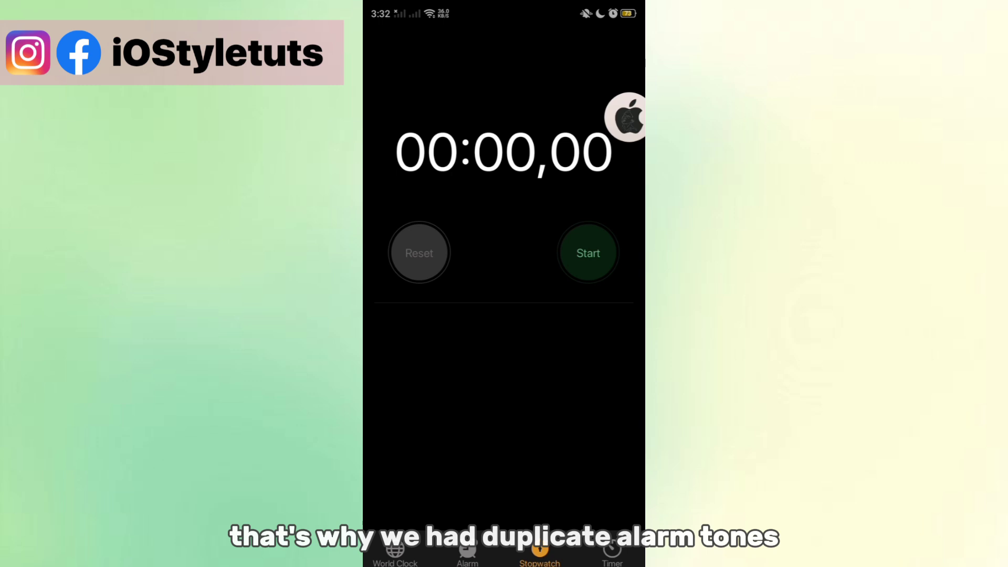
click(589, 252)
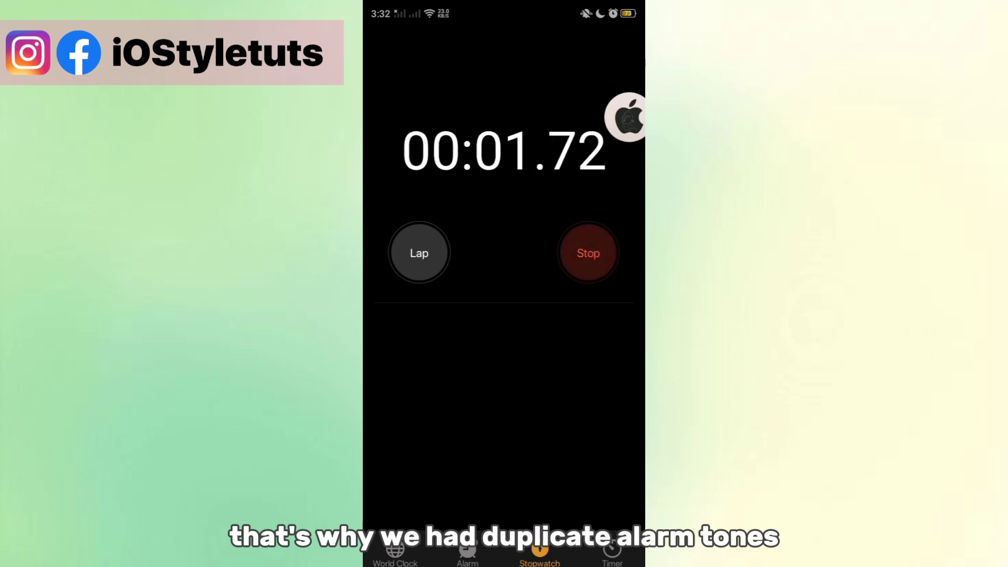
click(419, 252)
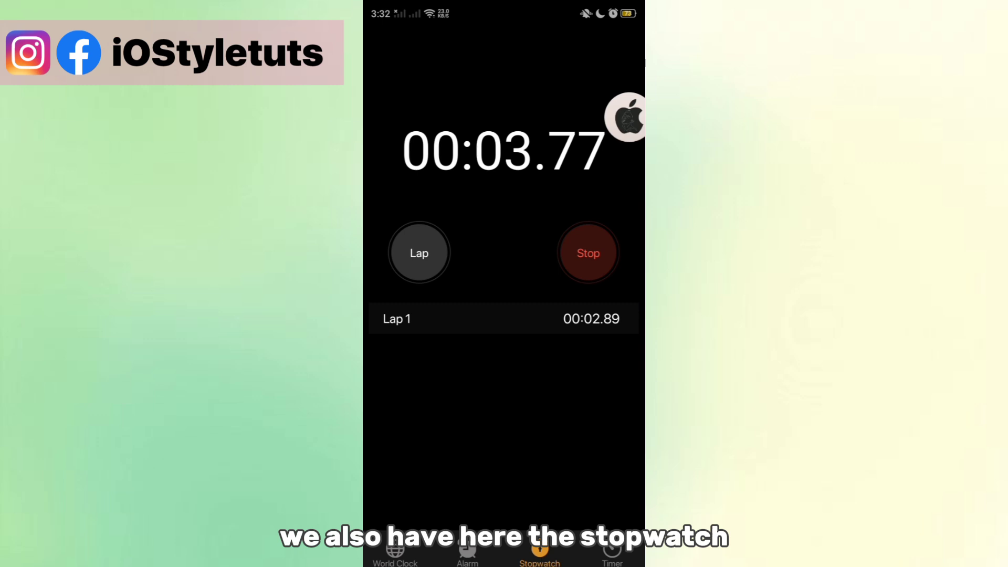
click(589, 253)
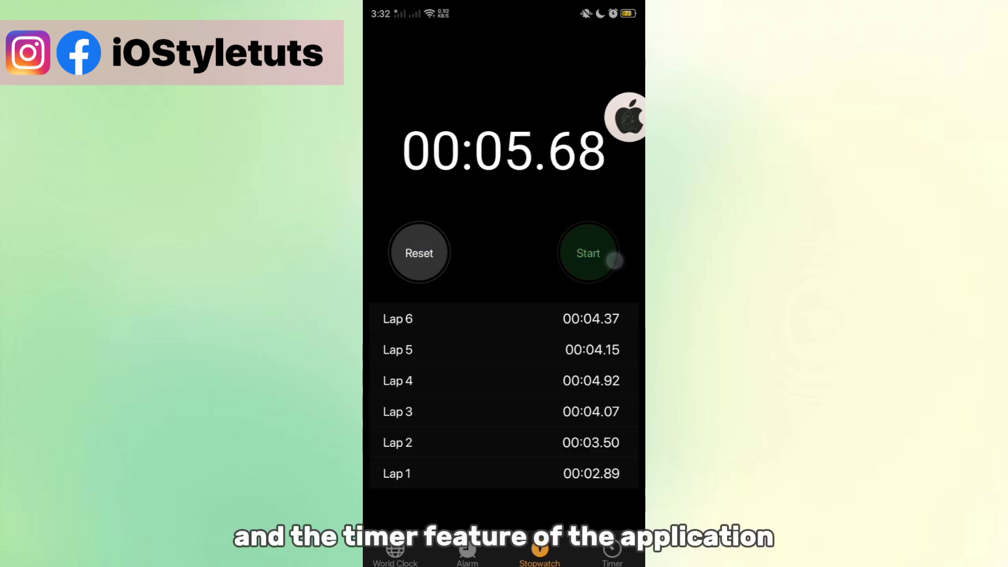
click(615, 555)
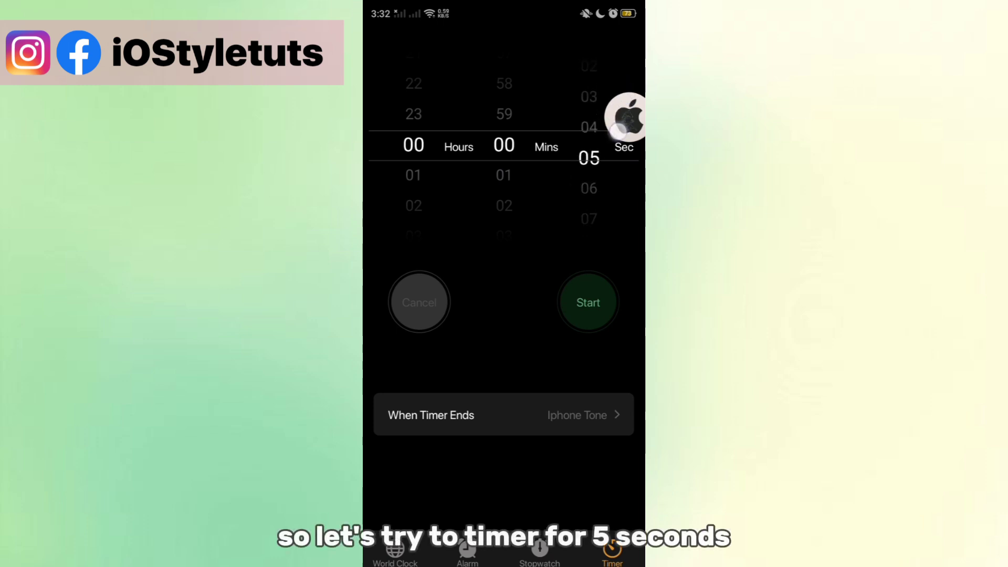
- Run the 5-second timer with IphoneXS as its end sound, then cancel it and return to alarms
click(588, 302)
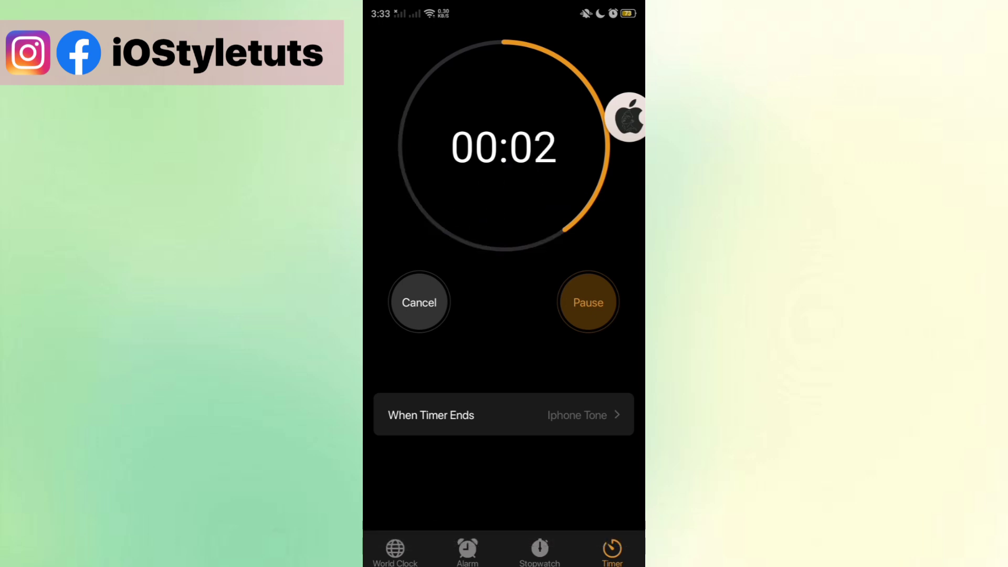
click(503, 415)
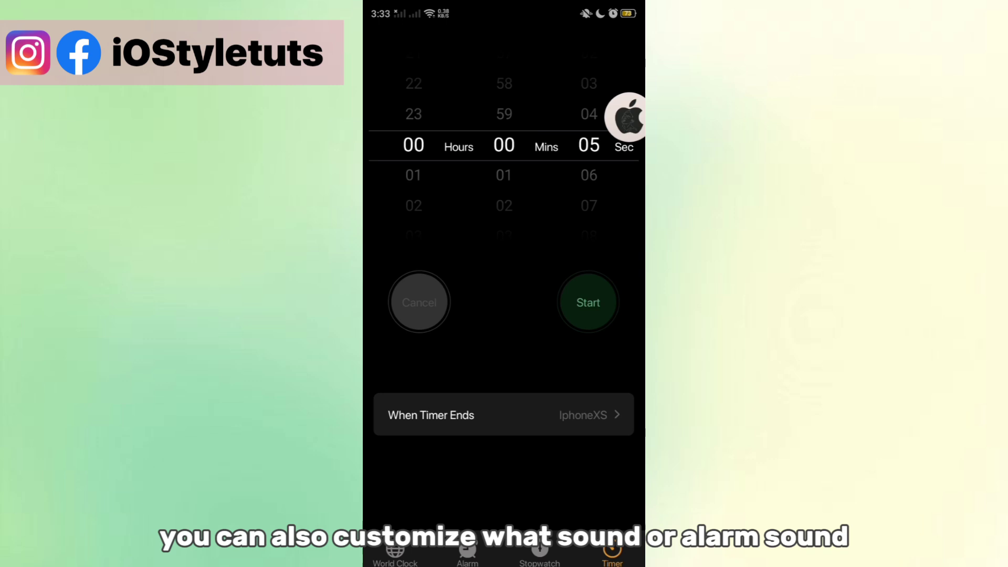
click(589, 302)
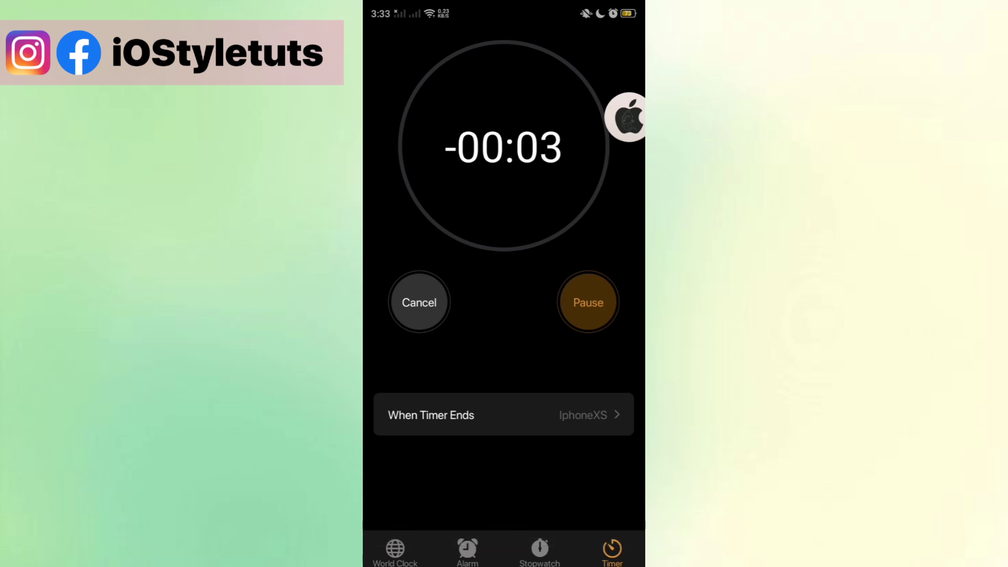
click(588, 302)
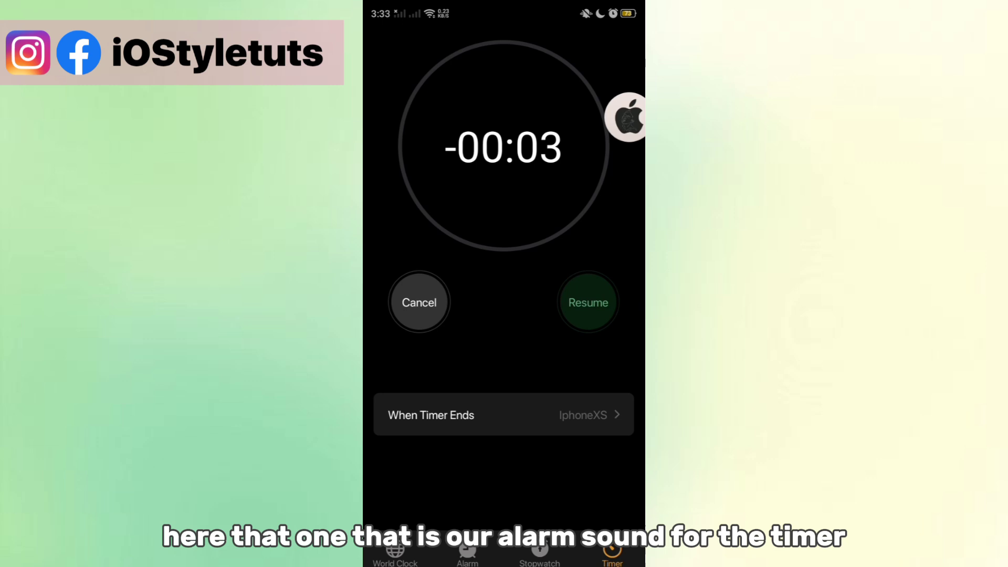
click(419, 302)
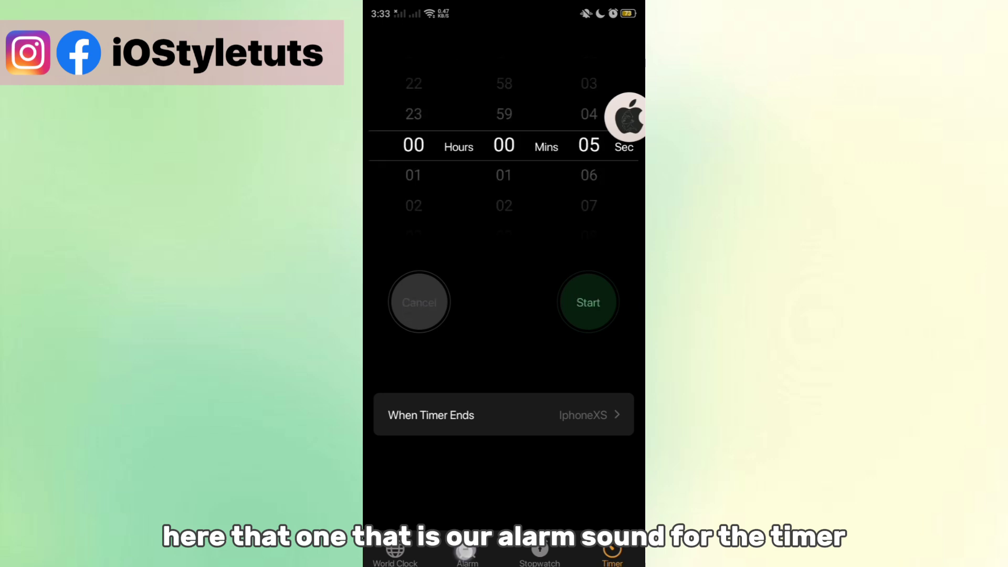
click(468, 555)
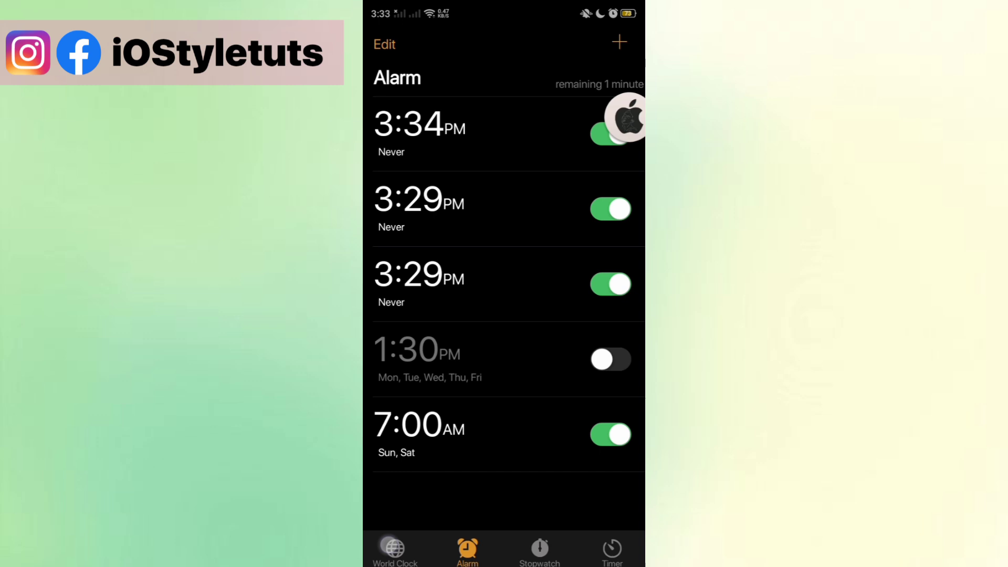
- Add Seoul (GMT+09:00) and Manila as world clocks, then return to the alarm list
click(395, 550)
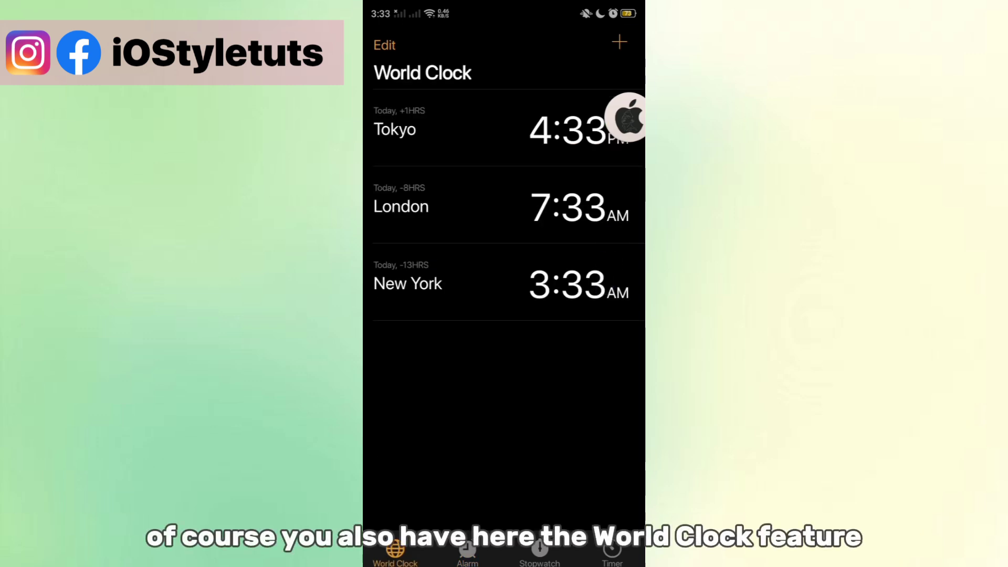
click(617, 41)
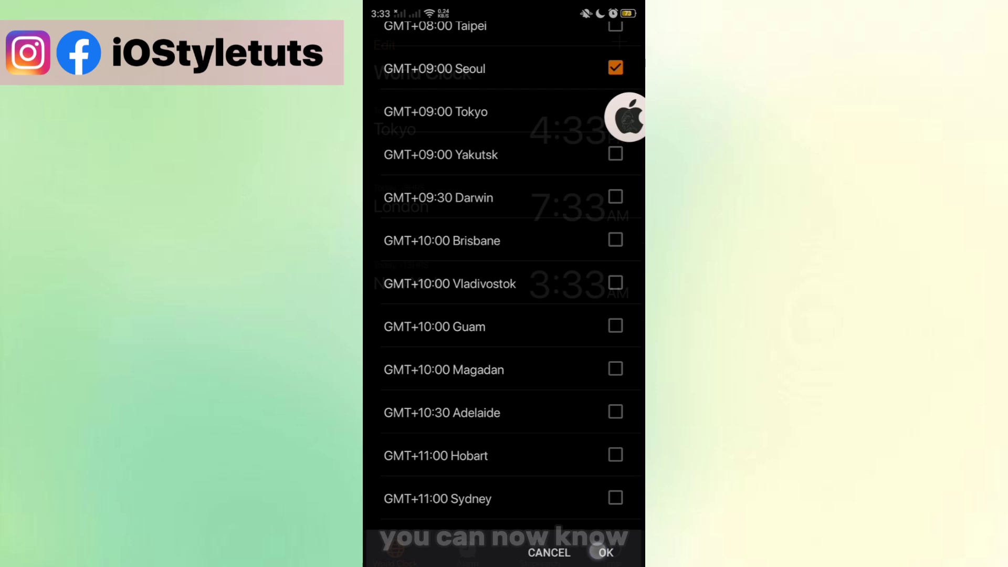
click(603, 553)
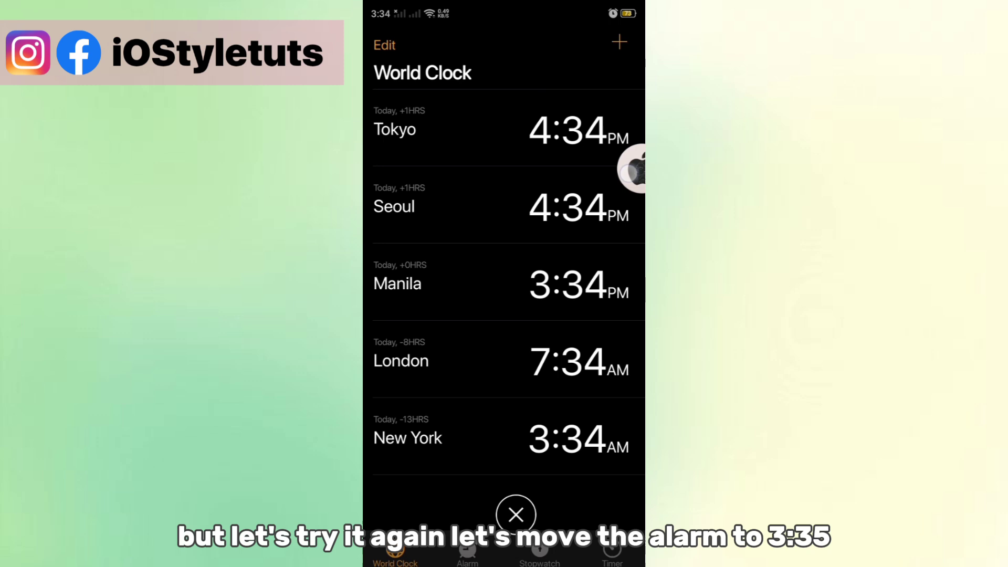
click(467, 564)
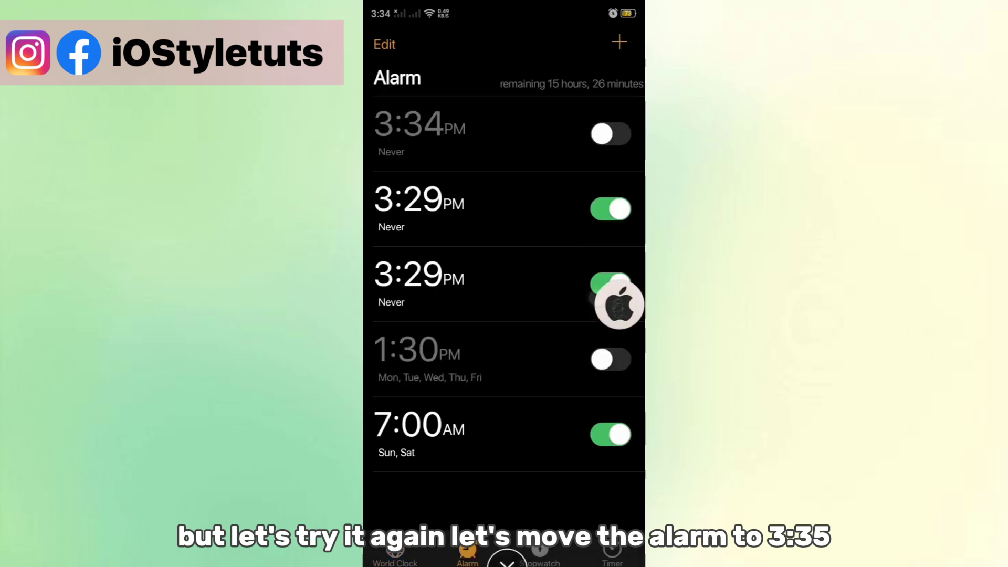